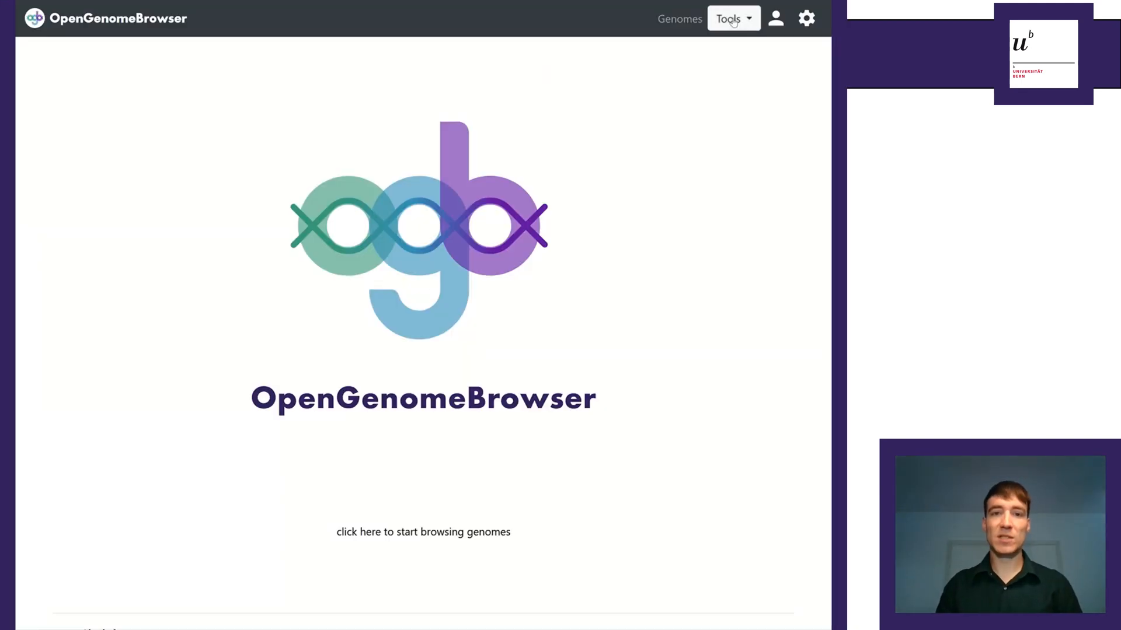
Show the Tools menu listing Pathways, Annotation search, Blast and Trees.
click(728, 18)
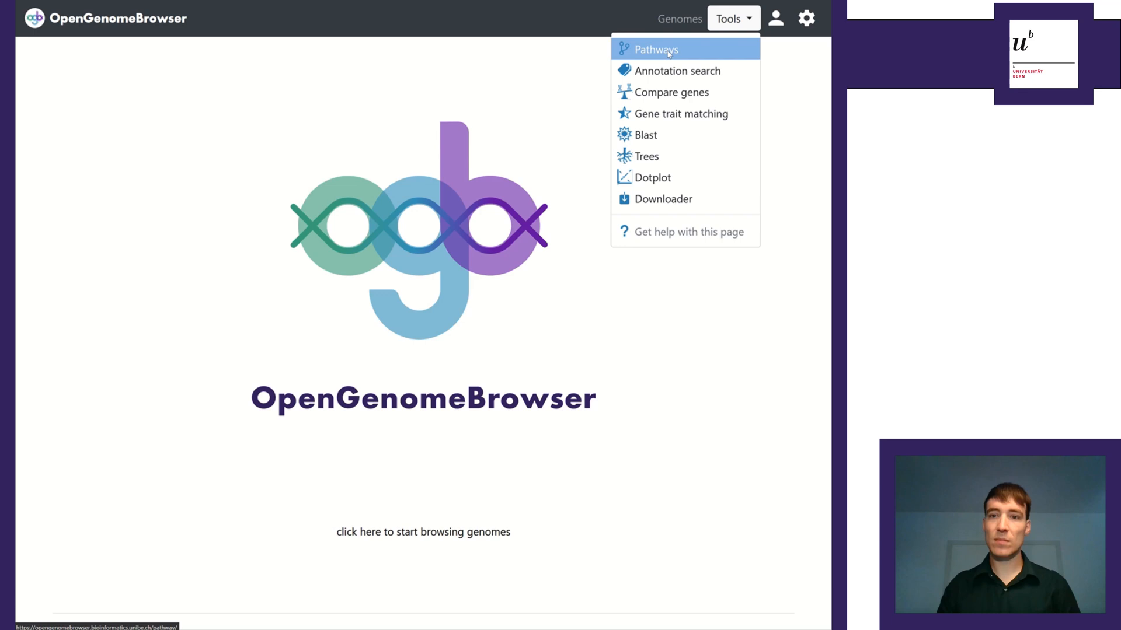
click(655, 49)
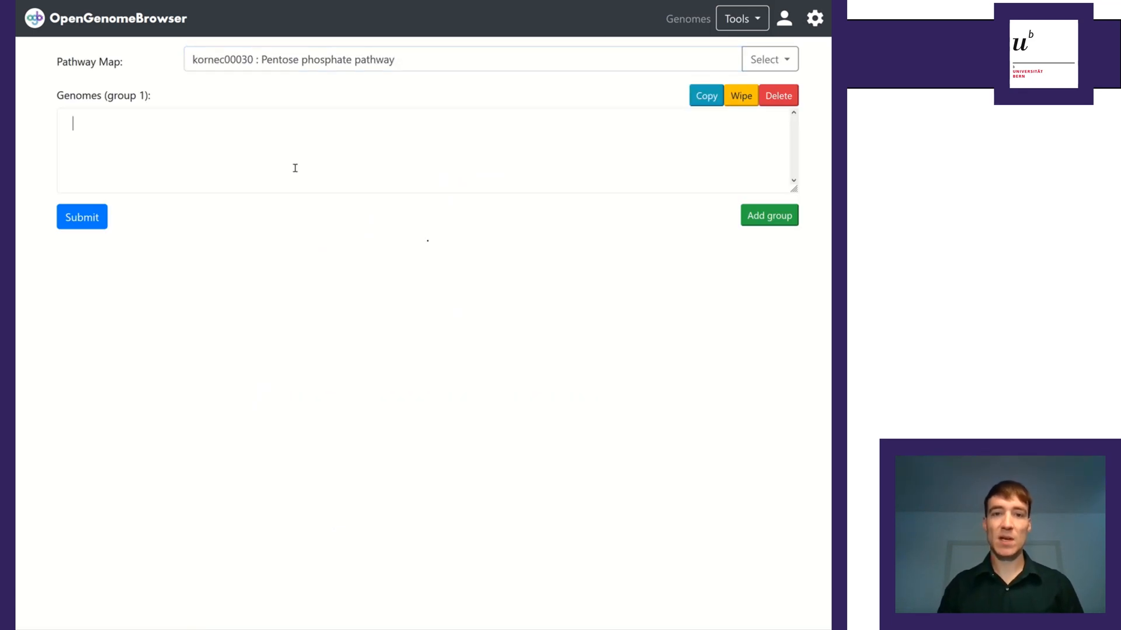
text(@taxfamily:Lactobacillaceae)
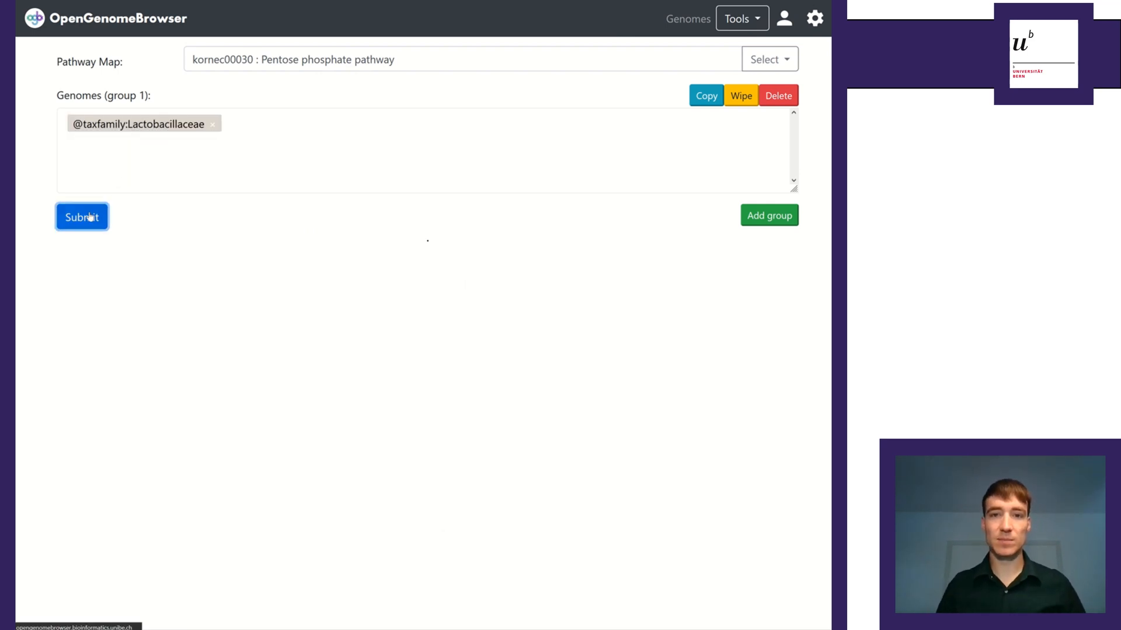
click(82, 217)
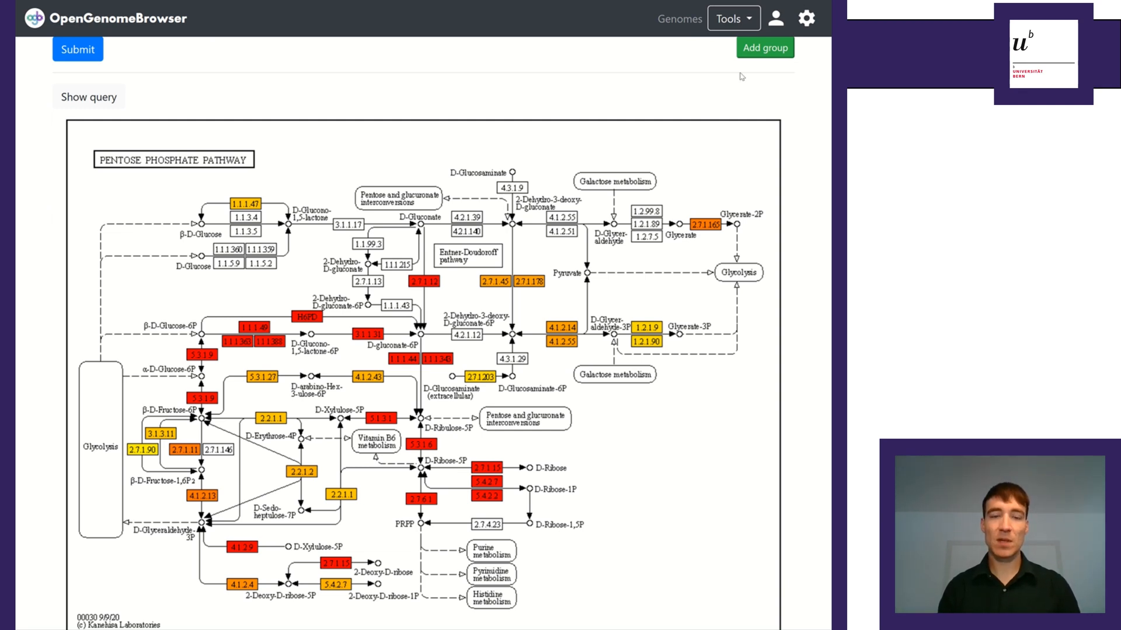
Show coverage details for enzyme 5.3.1.27 on the Pentose phosphate map (45.5%, 5 of 11).
click(510, 187)
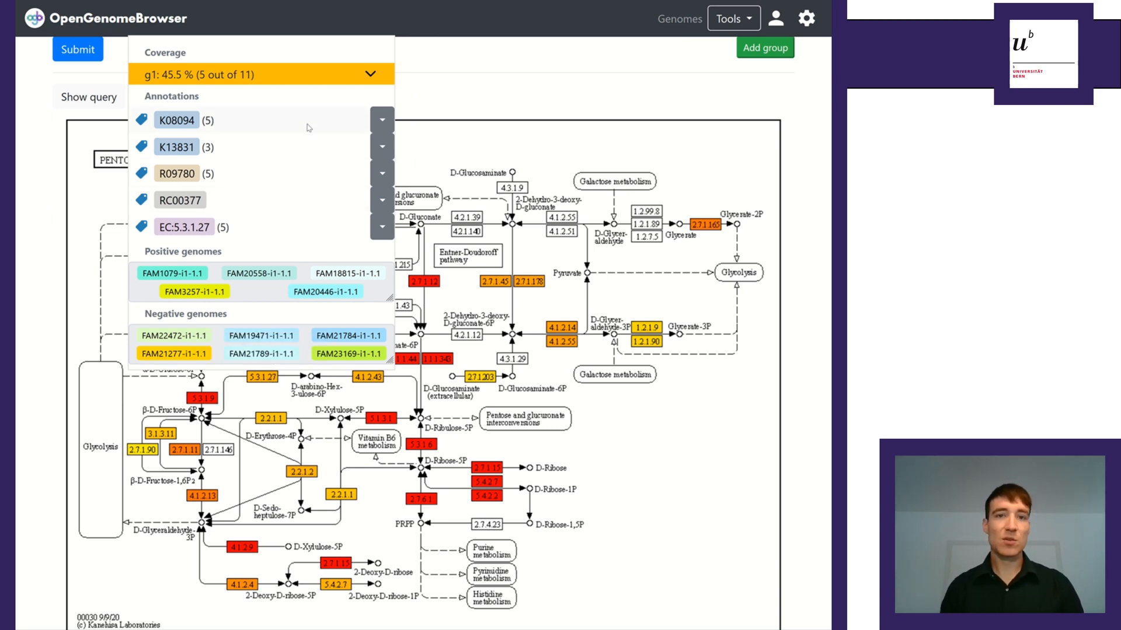
mouse_move(176, 120)
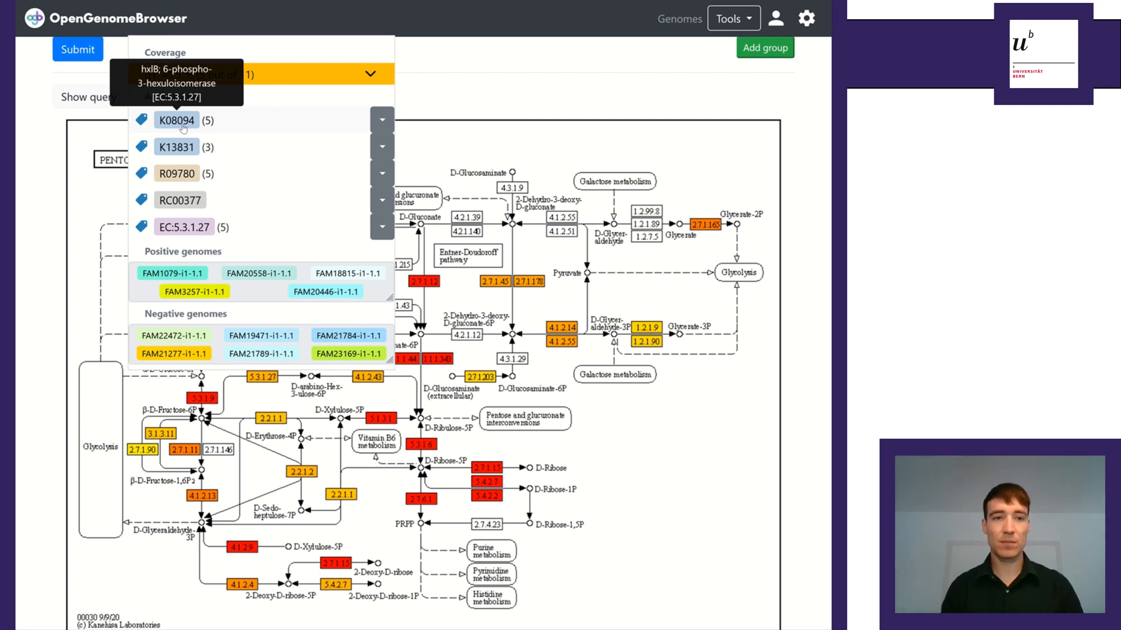
Compare the genes of annotation K08094 across the positive genomes.
click(177, 120)
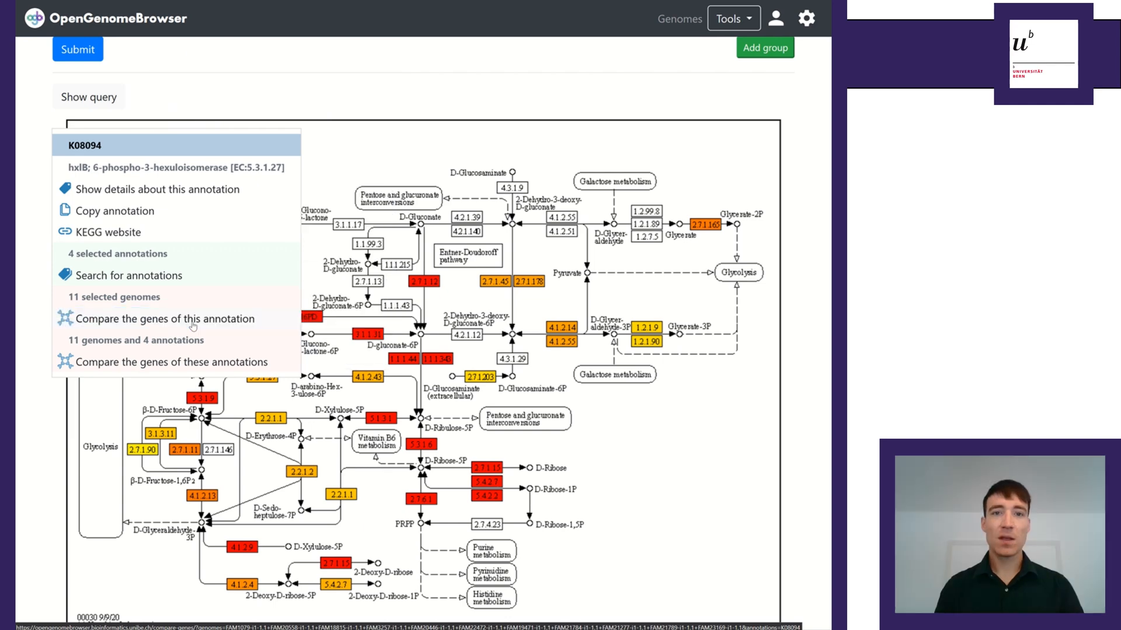
click(162, 318)
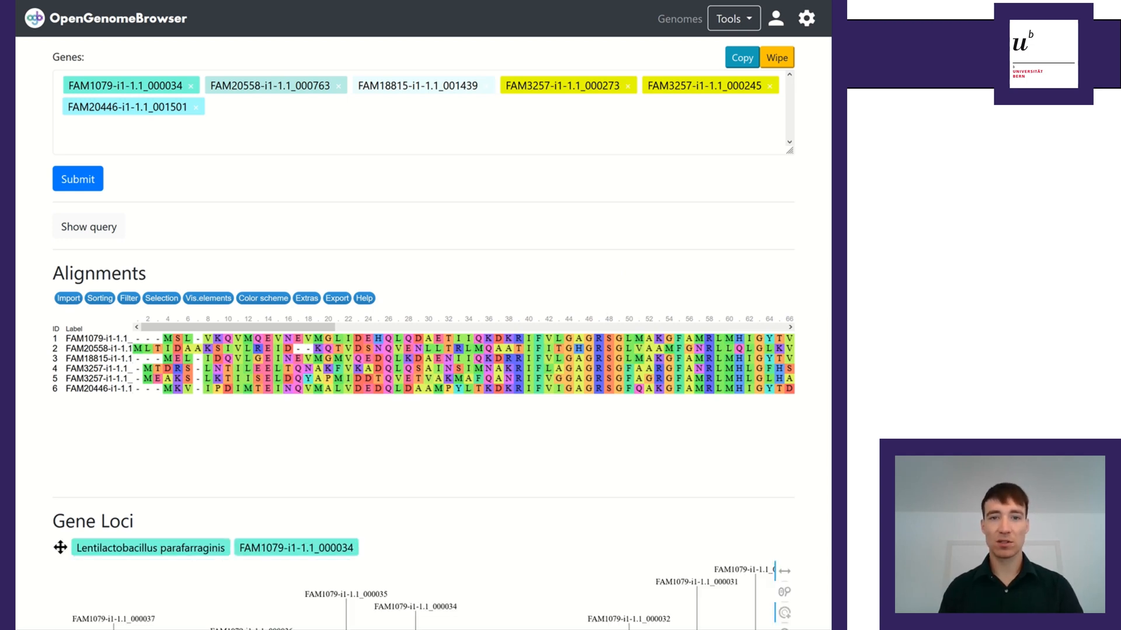
Bring the Gene Loci plots of the six K08094 genes into view below the alignment.
scroll(down, 3)
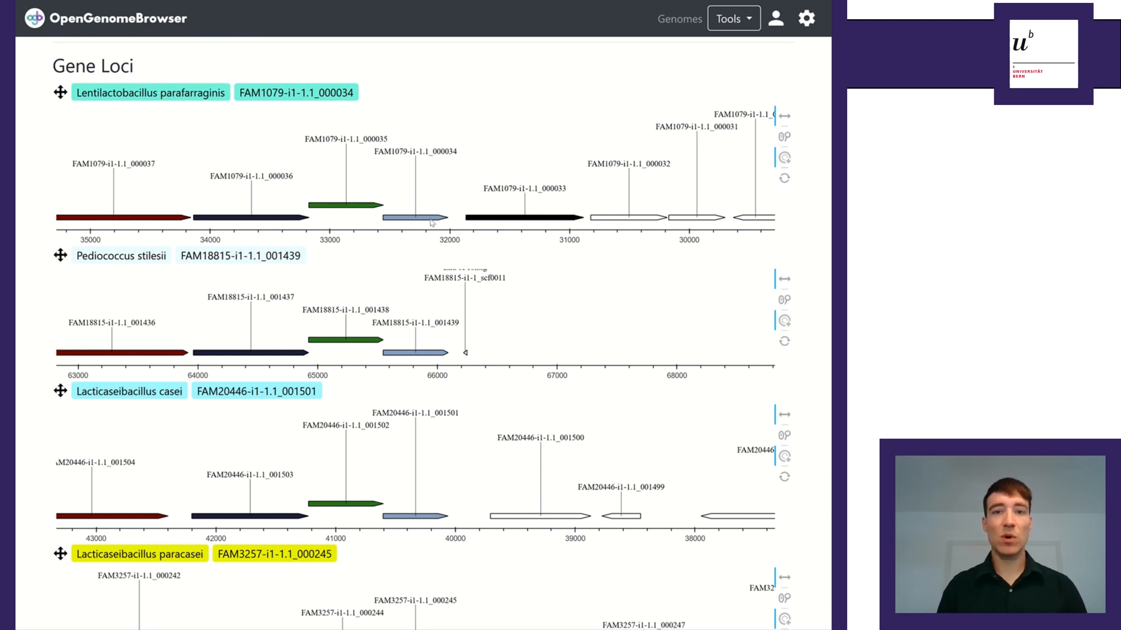
mouse_move(407, 219)
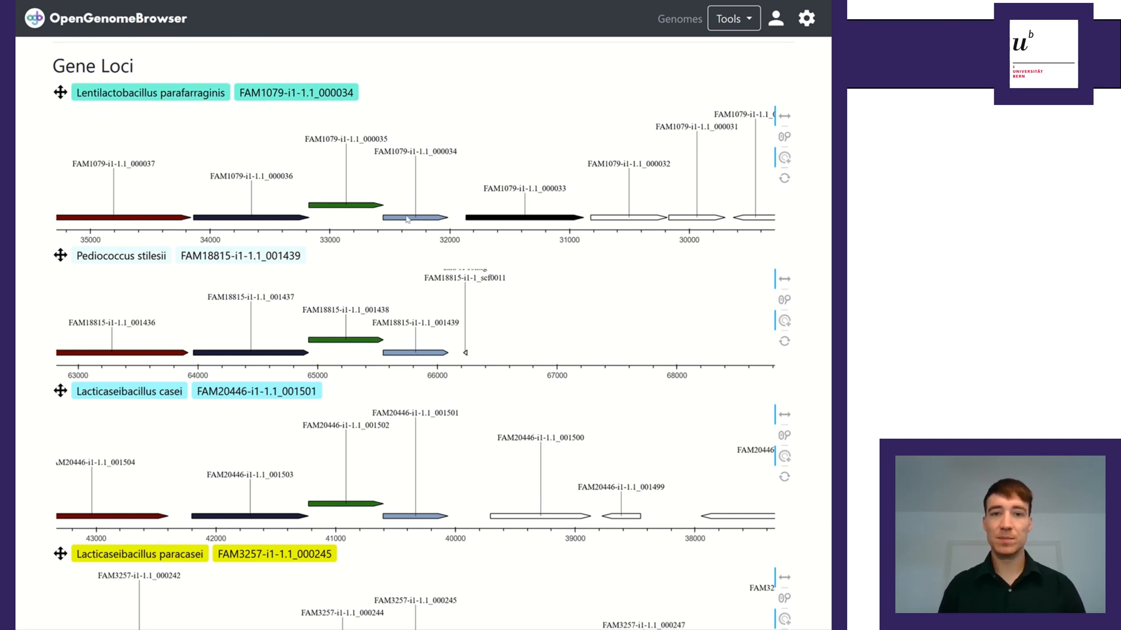